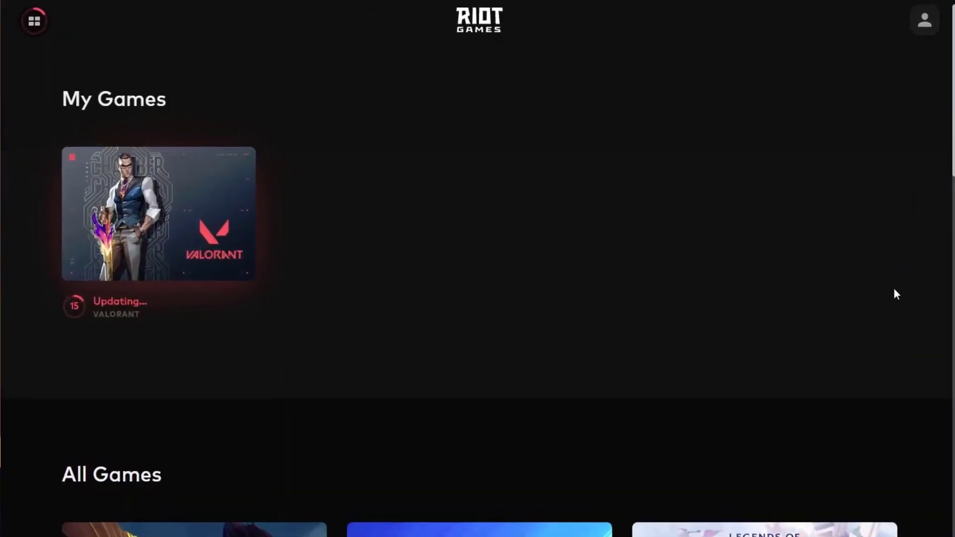
# - Bring up the account menu from the profile icon on the My Games page
pyautogui.click(925, 19)
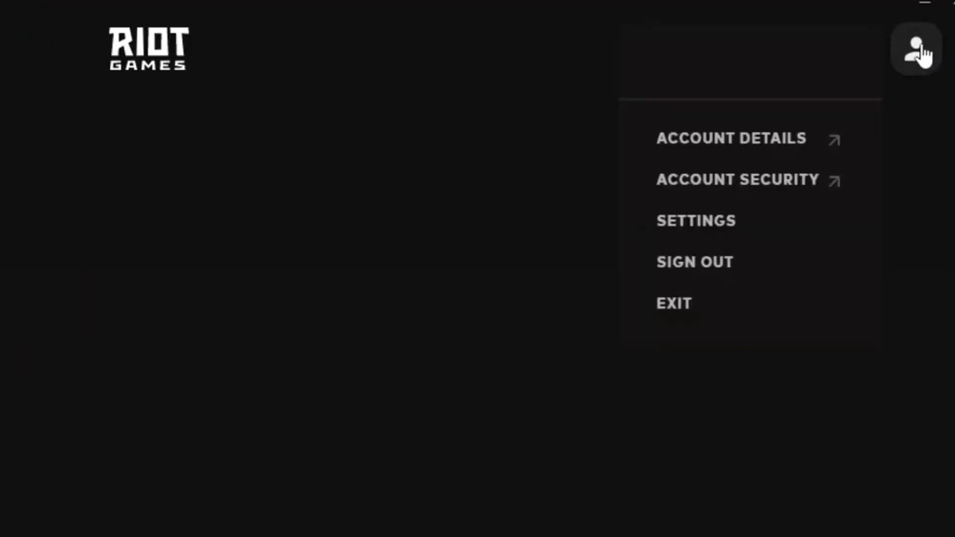
pyautogui.moveTo(725, 228)
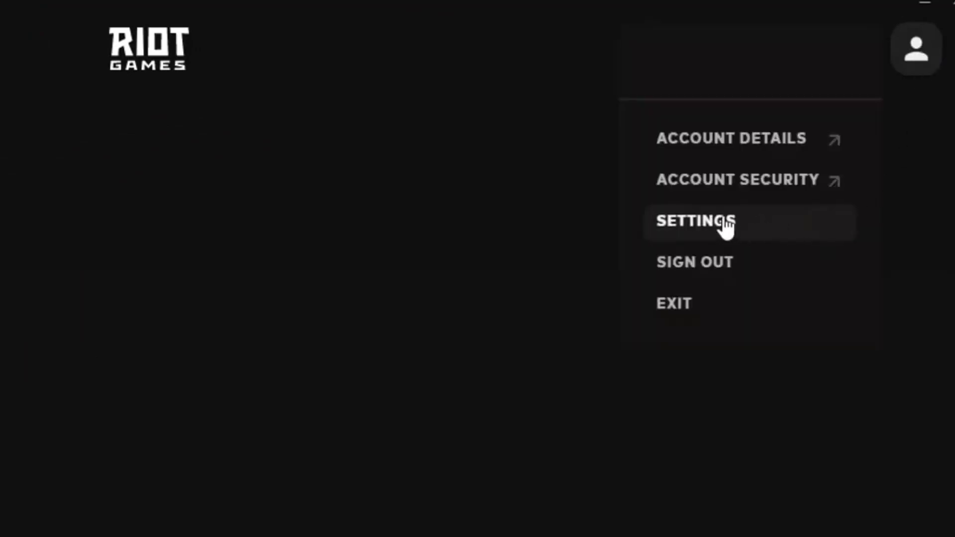
# - Reach the VALORANT page in Riot Client Settings and start Repair on its installation
pyautogui.click(701, 221)
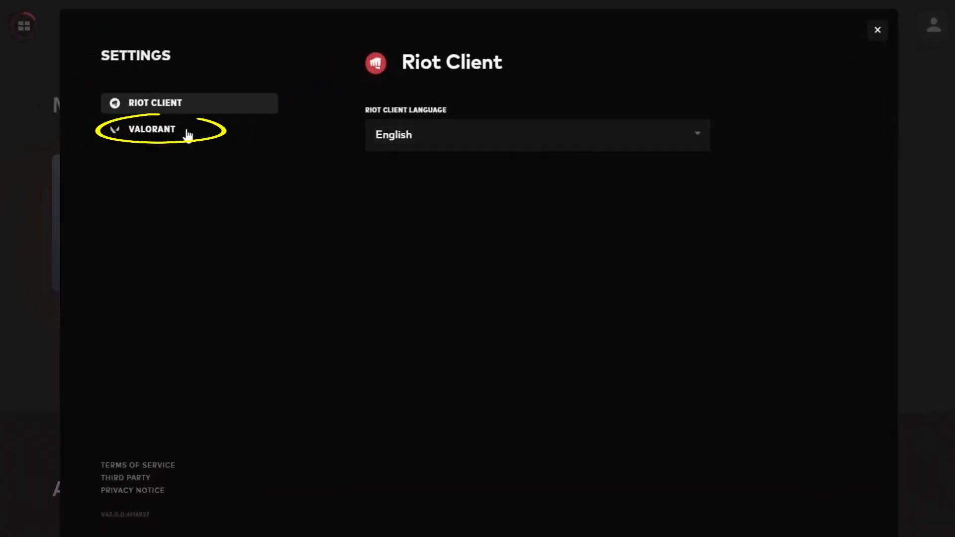
pyautogui.click(151, 130)
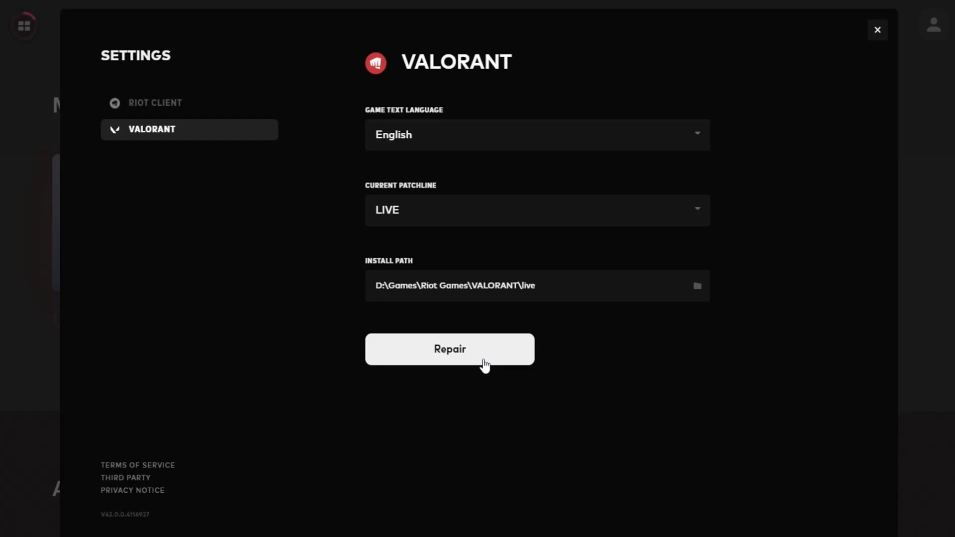
pyautogui.click(878, 28)
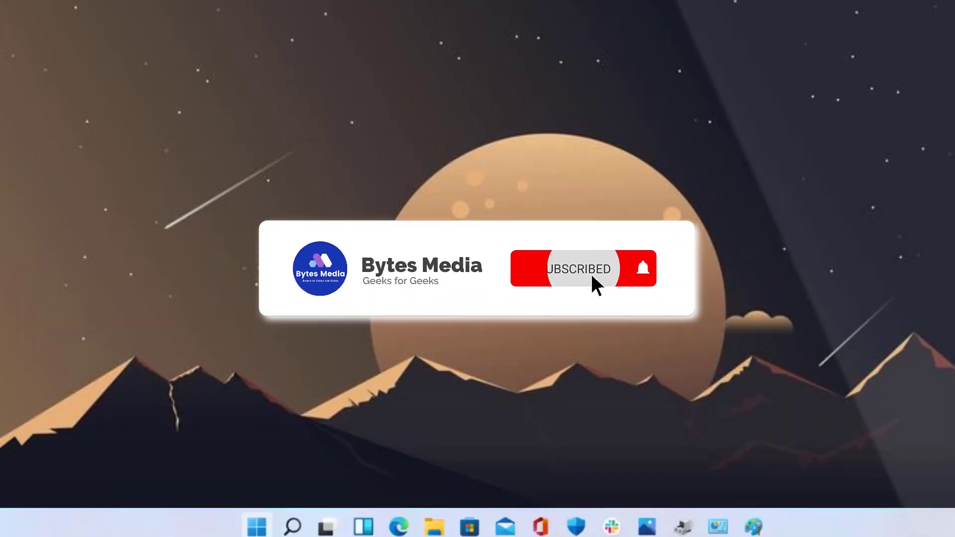
pyautogui.click(581, 276)
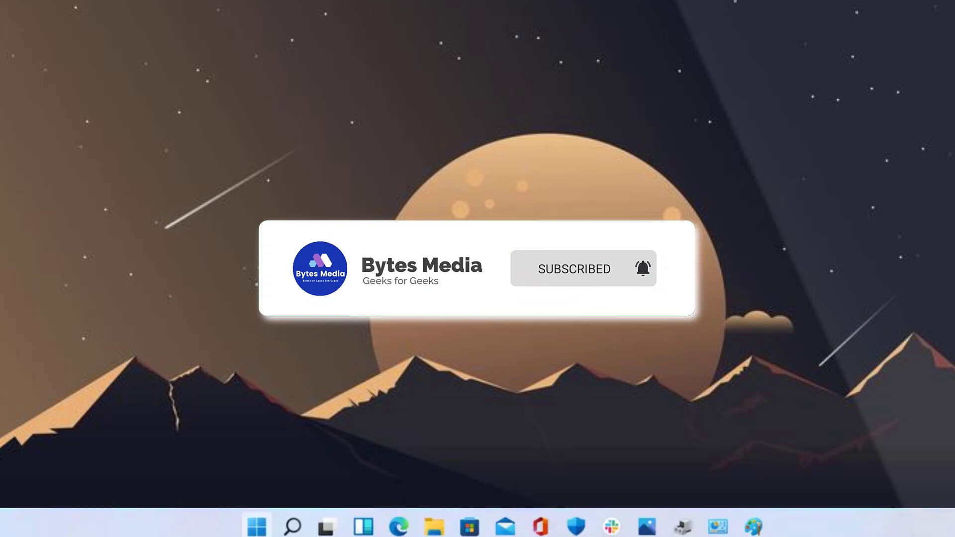